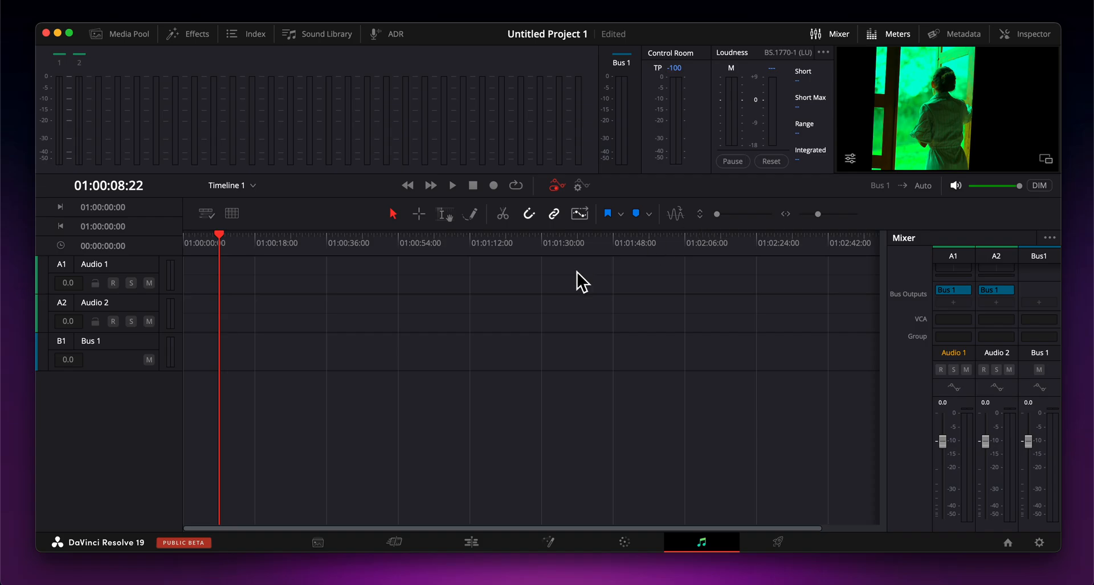
- Switch to the Media page showing Bin 1 and the video Multicam clip in the viewer
left_click(318, 542)
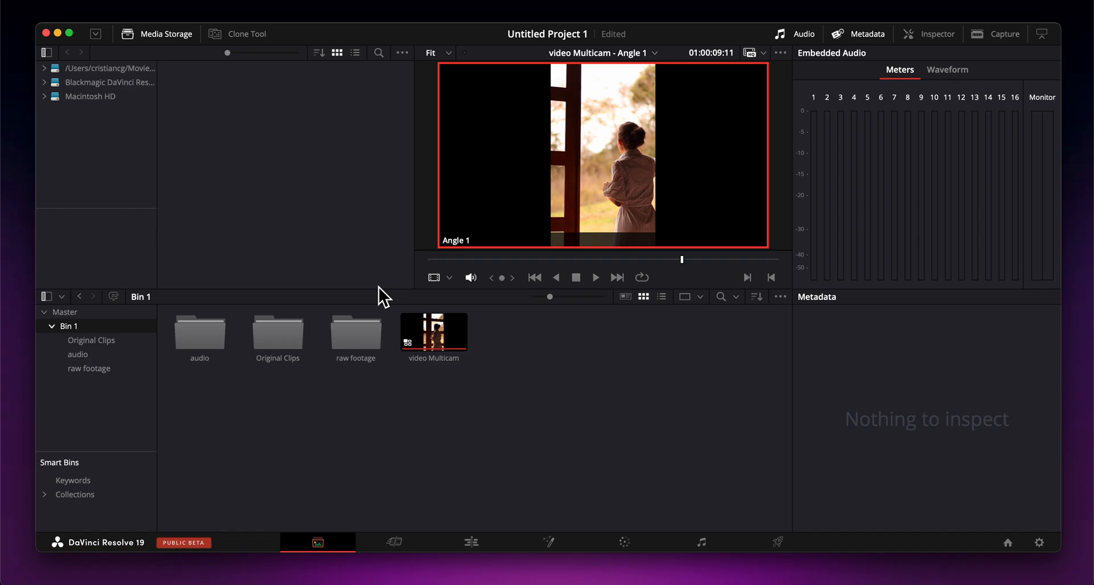
mouse_move(525, 329)
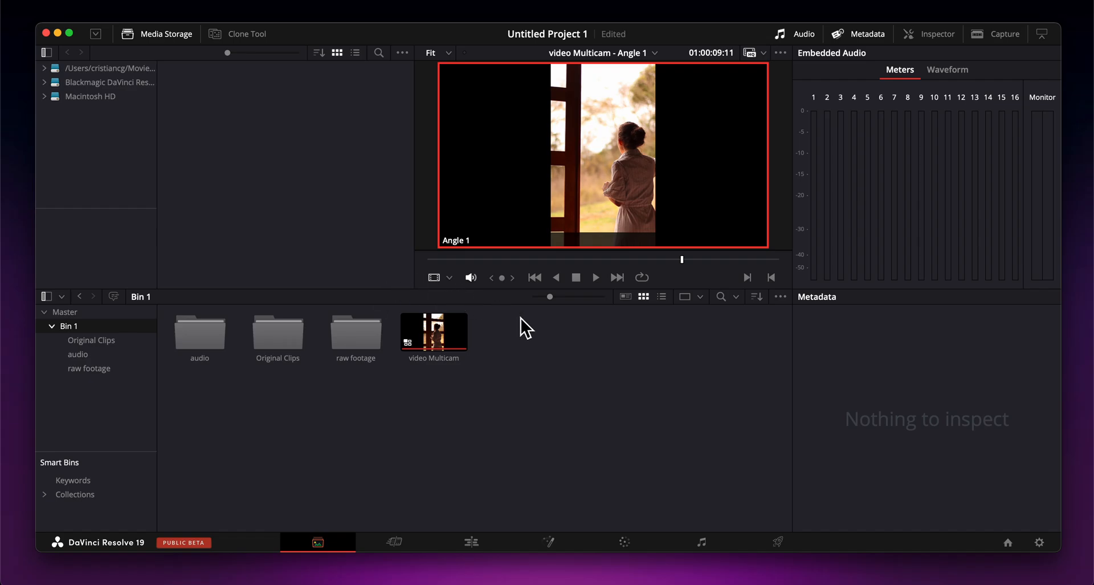
left_click(450, 277)
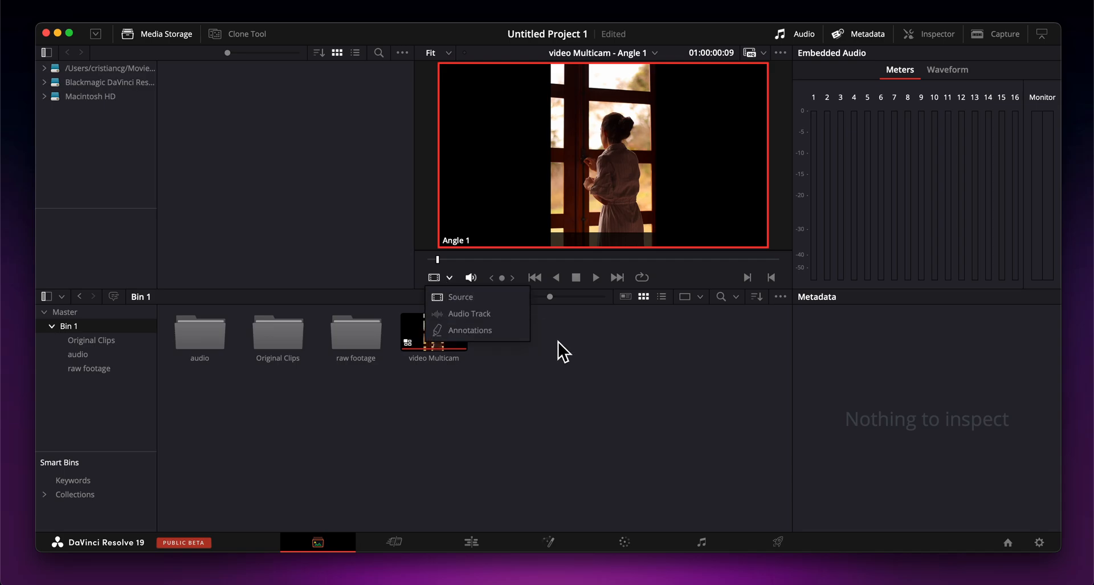
- Set viewer playback to Prefer Proxies instead of camera originals
left_click(750, 52)
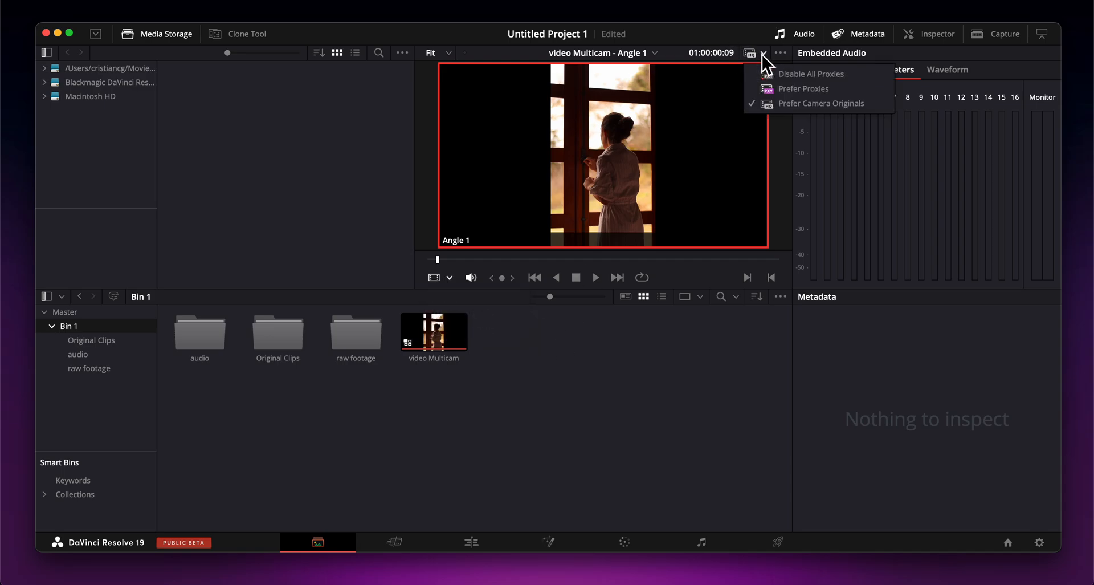
mouse_move(744, 203)
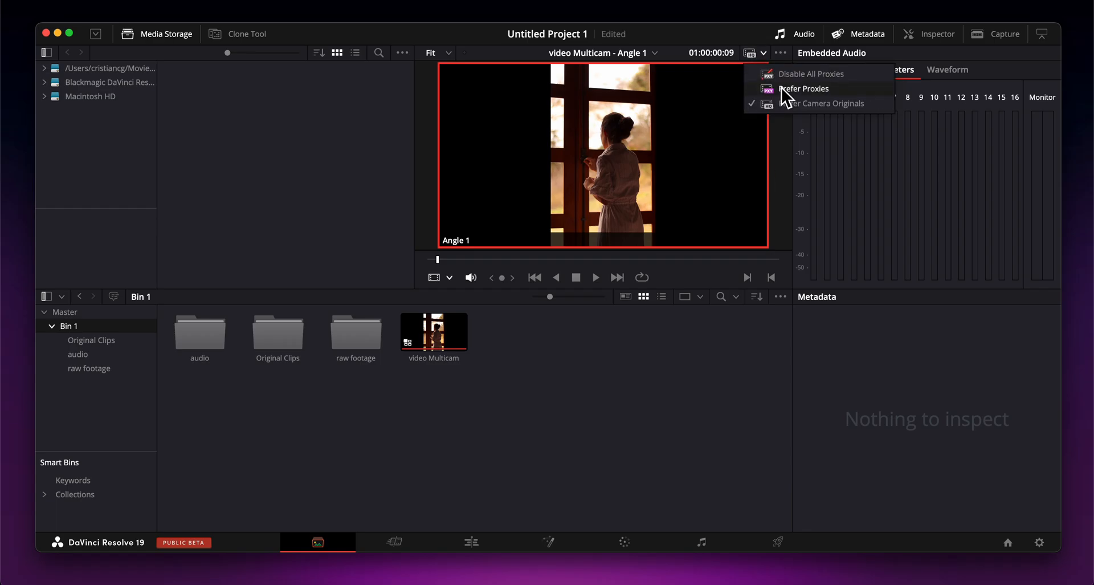
left_click(803, 88)
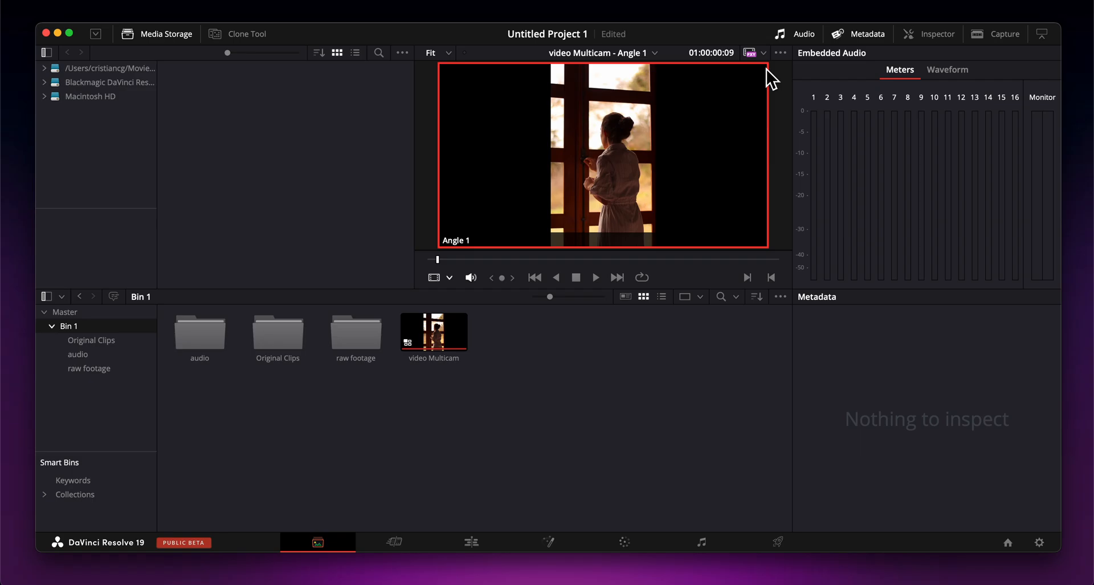
left_click(752, 53)
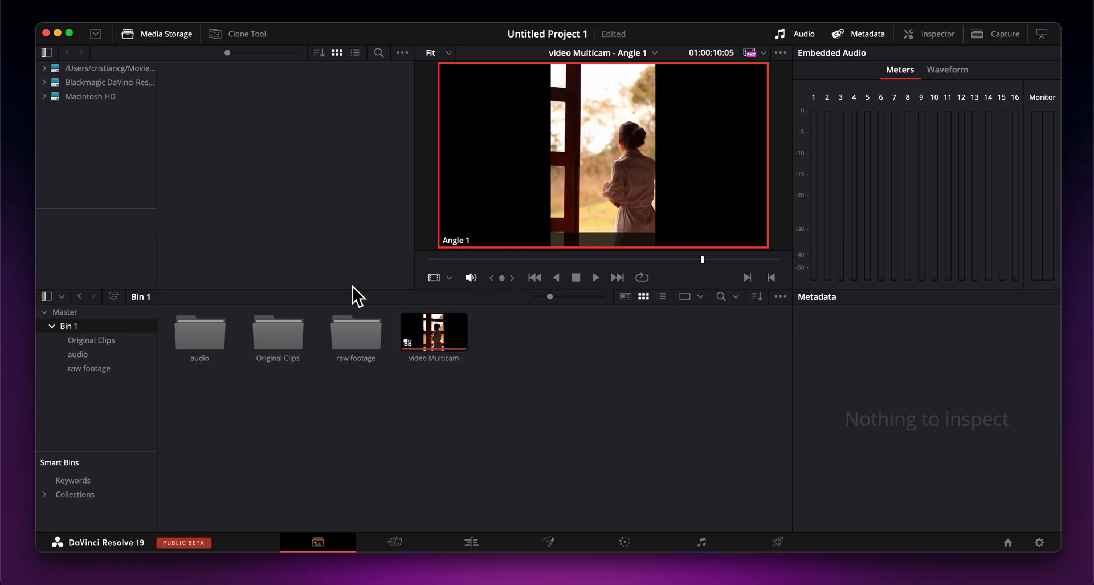
mouse_move(420, 270)
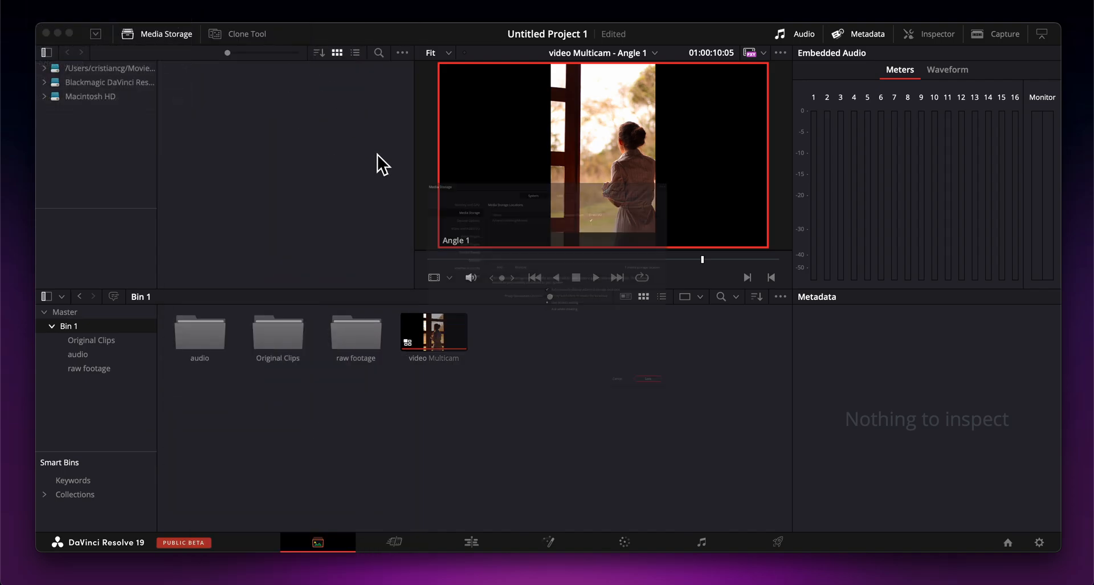
- Bring up Resolve Preferences on the System General settings
left_click(158, 33)
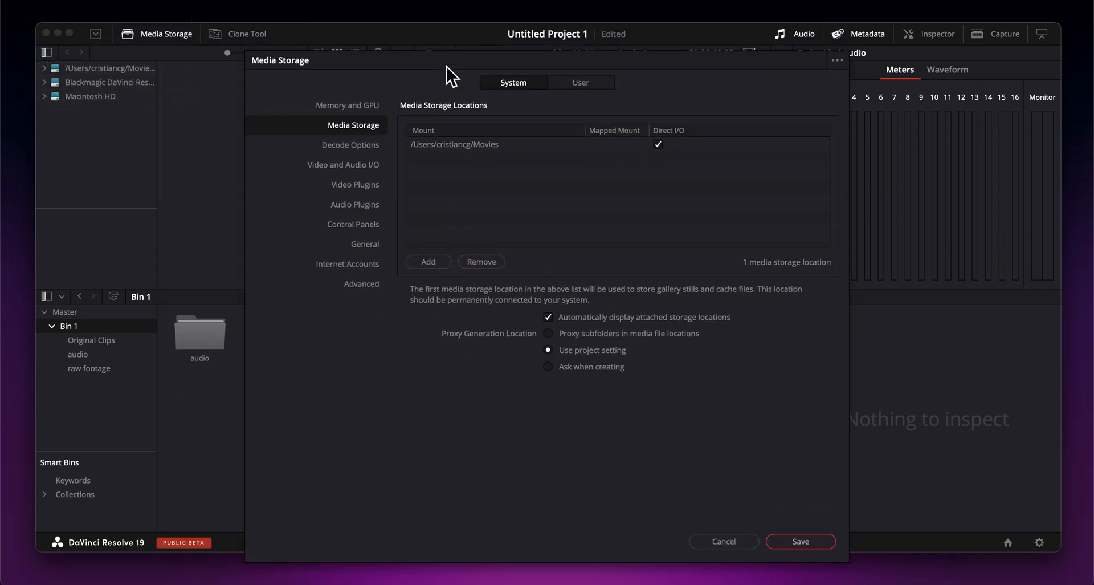
left_click(364, 243)
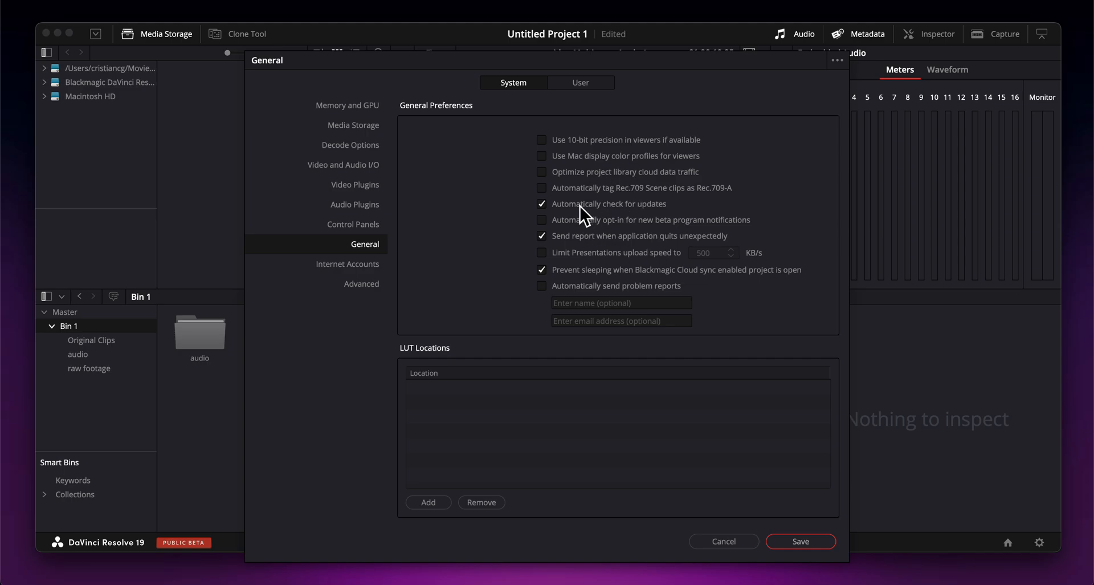
mouse_move(590, 220)
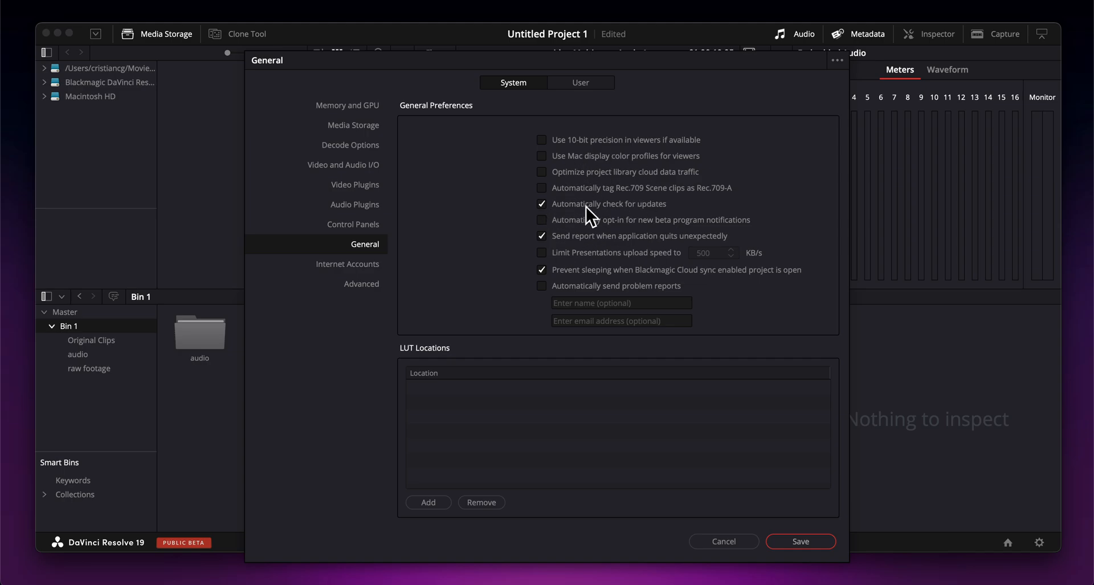
- Turn off automatic update checks and crash reporting in General preferences
left_click(541, 204)
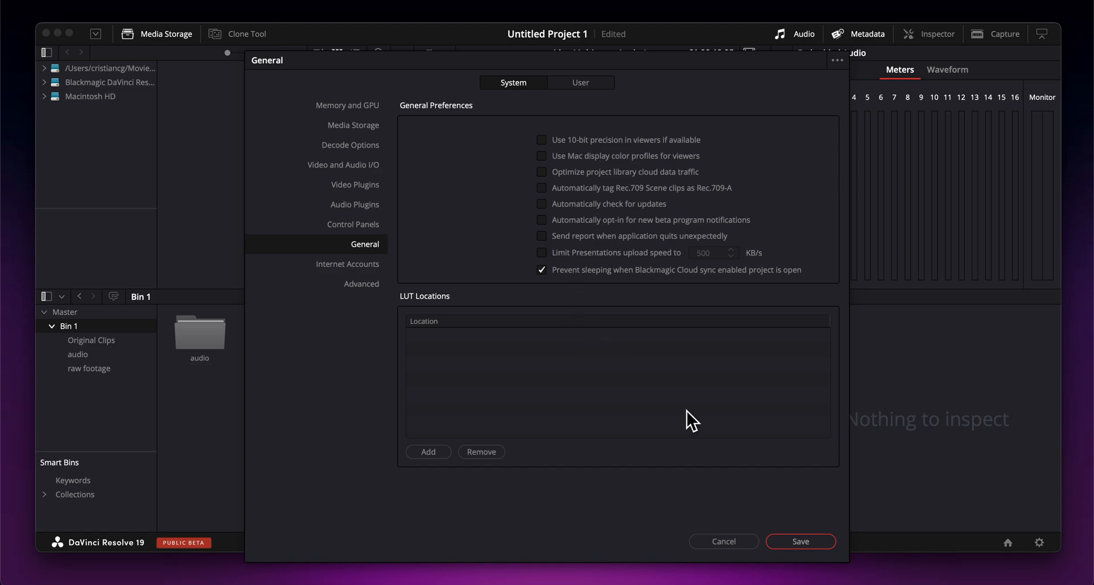
left_click(348, 106)
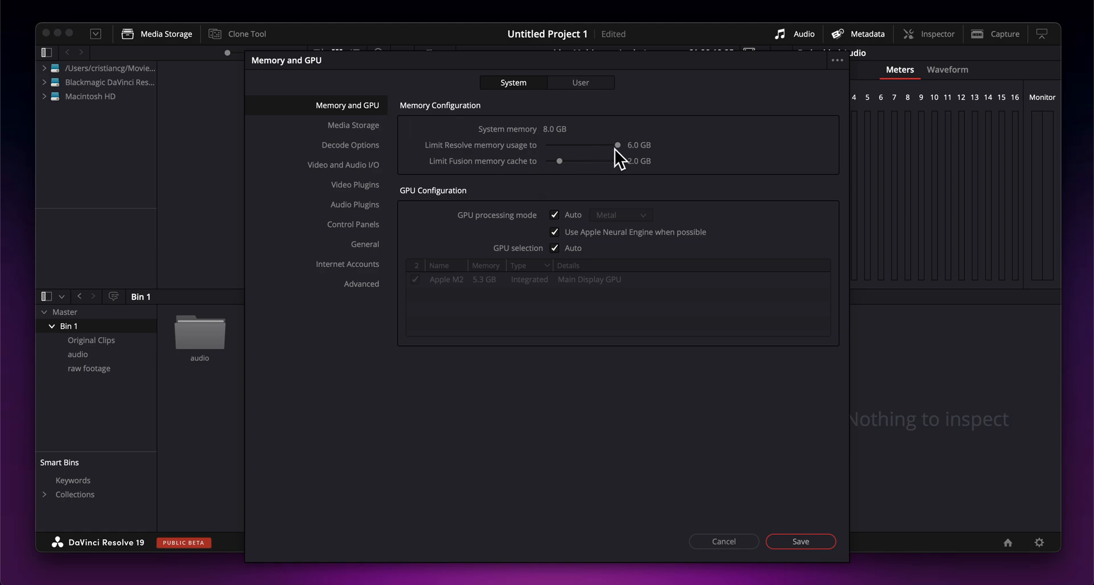
mouse_move(655, 160)
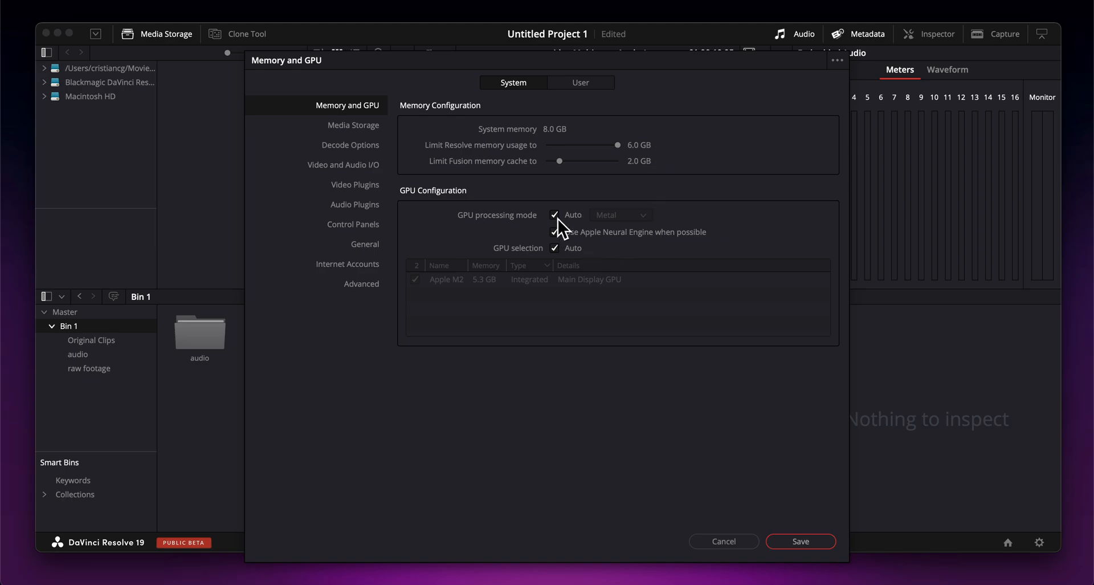
- Select the Apple M2 GPU manually with memory limit 6.0 GB and save preferences
left_click(555, 232)
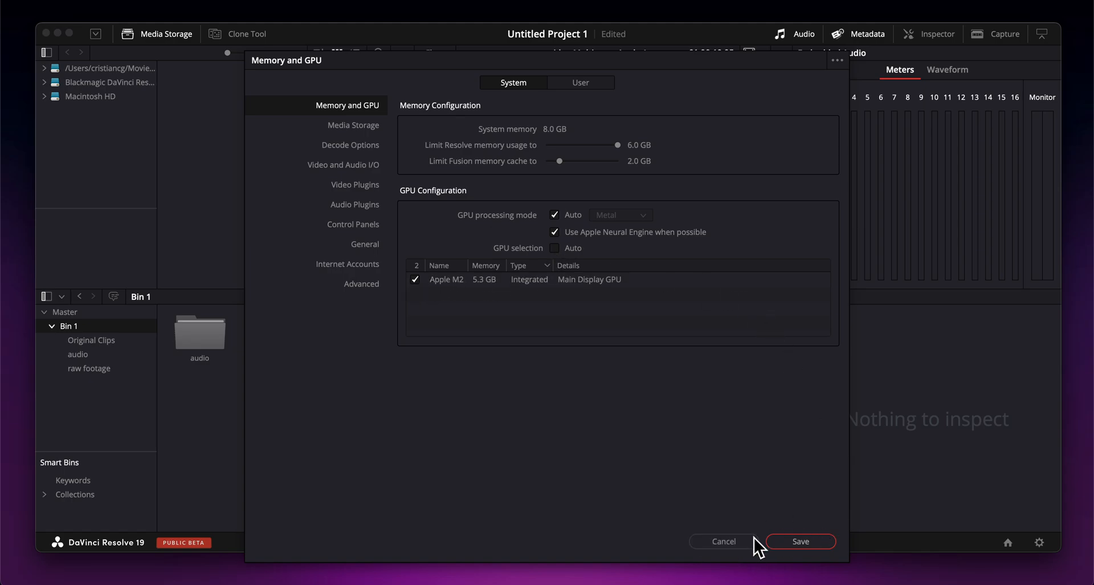
left_click(800, 540)
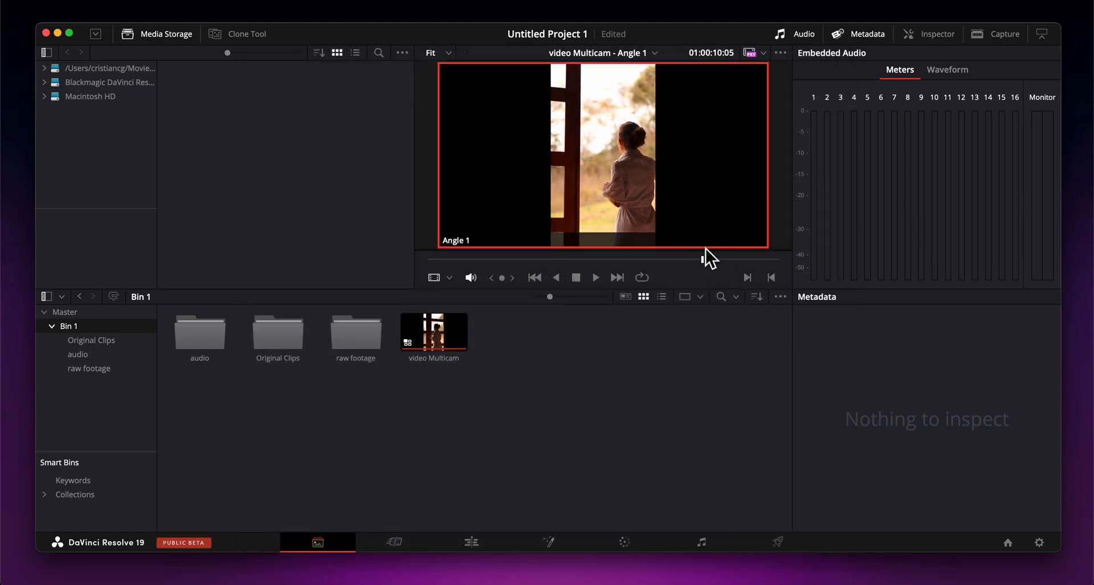